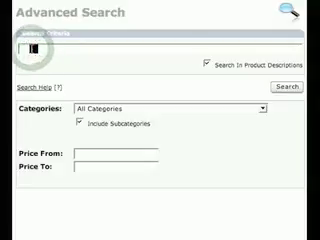
type("bul")
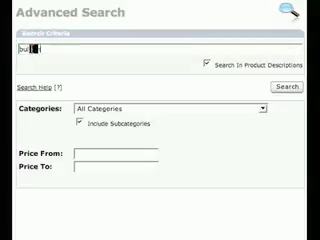
type("bullying")
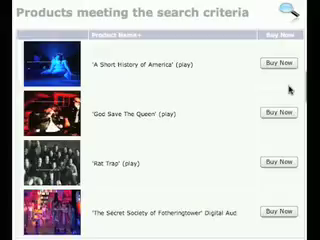
mouse_move(288, 92)
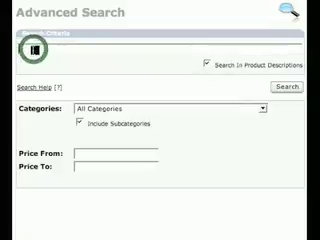
type("audio")
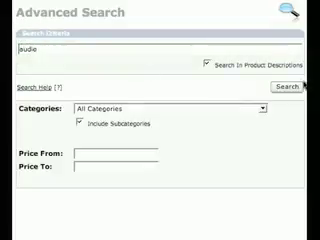